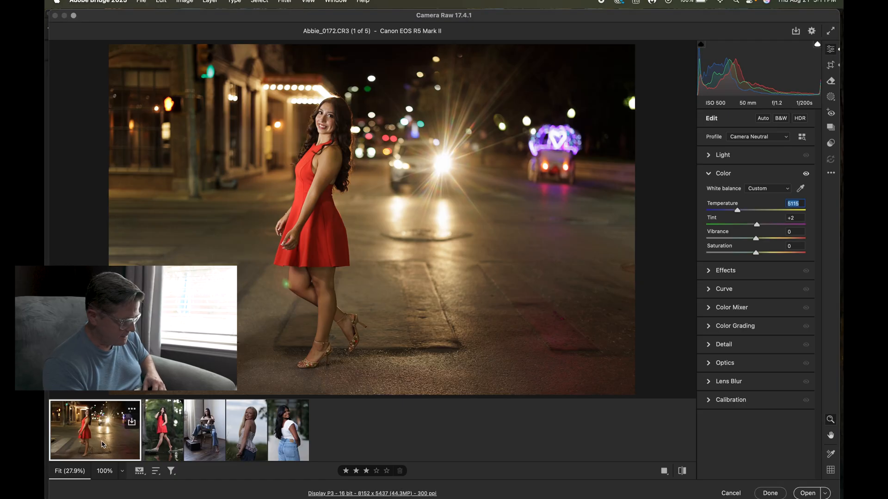
pyautogui.moveTo(493, 213)
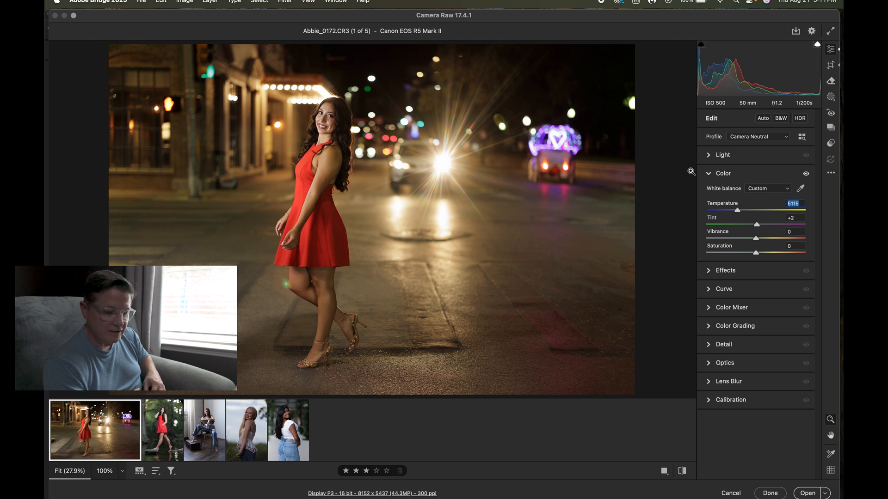
# Try a Temperature value on the night street shot and dismiss the out-of-range warning
pyautogui.click(723, 155)
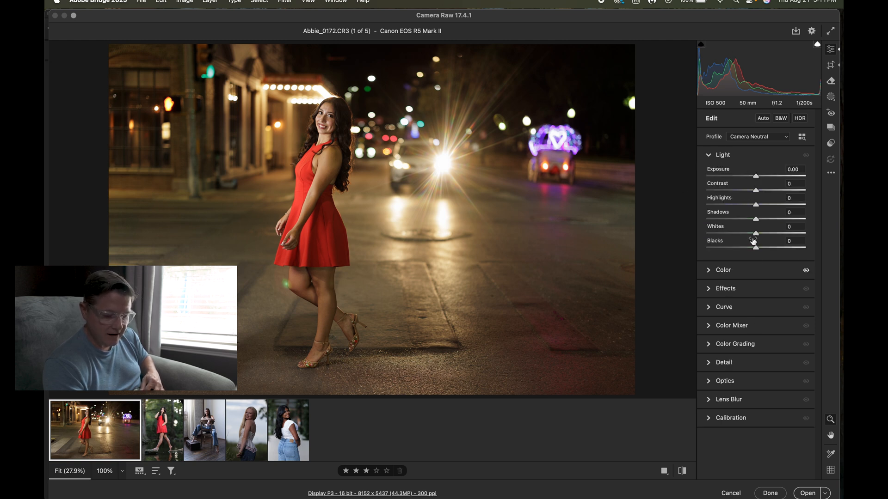
pyautogui.click(723, 269)
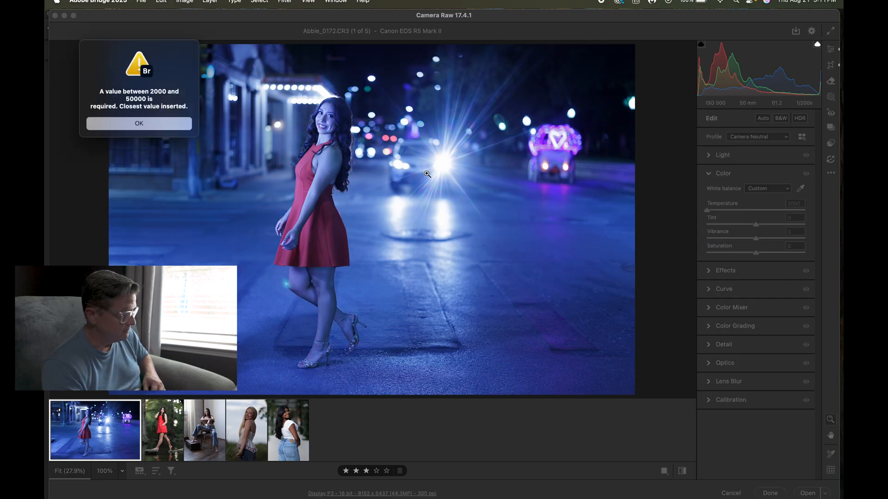
pyautogui.click(139, 123)
pyautogui.write('5115')
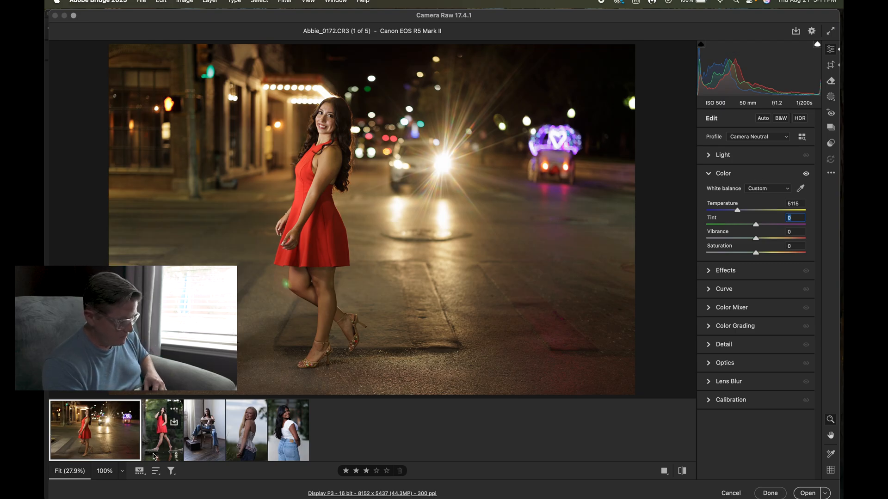
# Preview the studio chair, blonde outdoor and white top portraits, ending on Nutha_0008.CR3
pyautogui.click(204, 430)
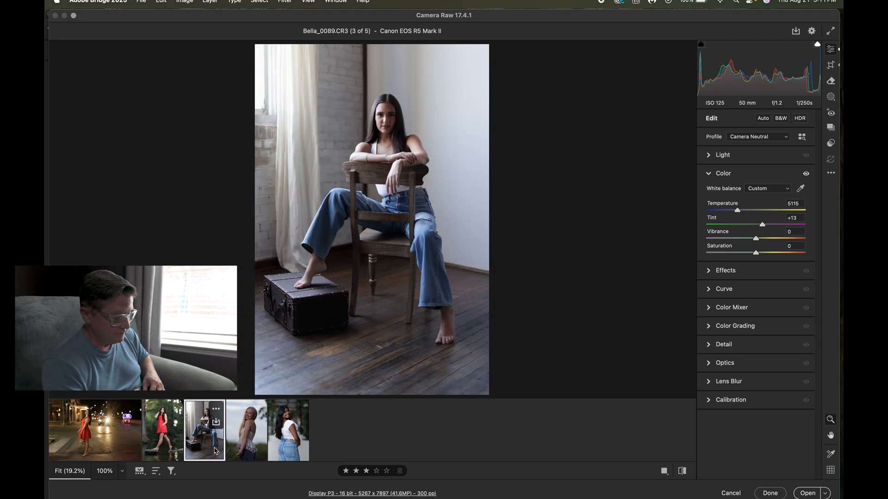
pyautogui.click(246, 430)
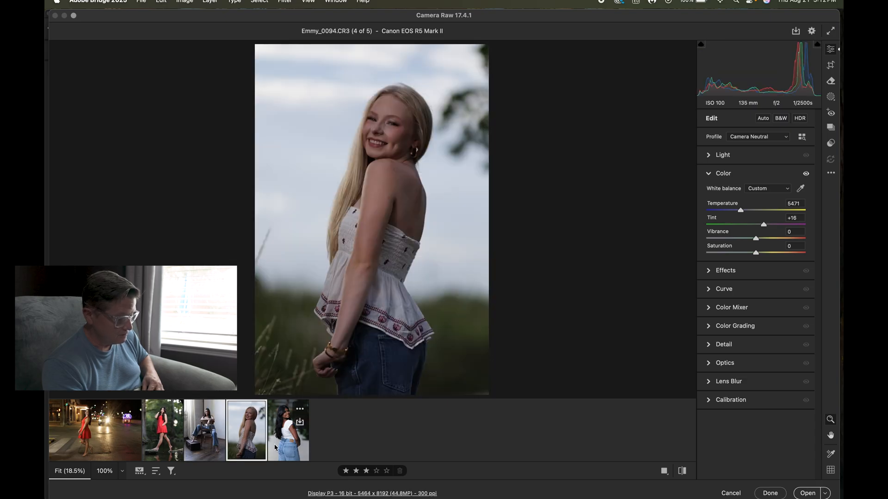
pyautogui.click(287, 430)
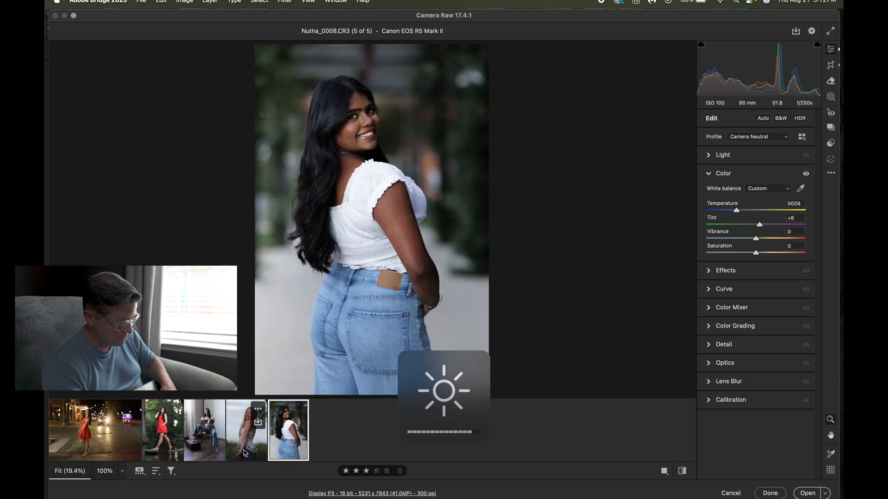
pyautogui.click(95, 430)
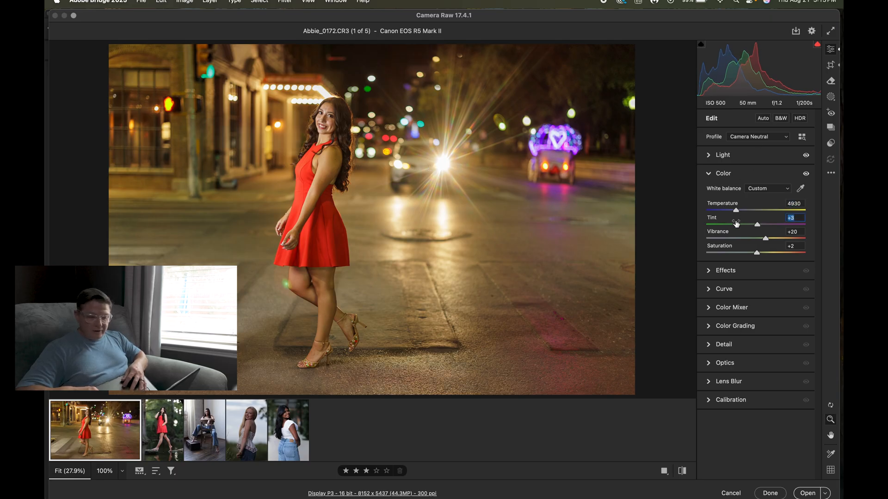
# Fine-tune vibrance/saturation and set Effects Texture +2 on the night portrait
pyautogui.click(791, 246)
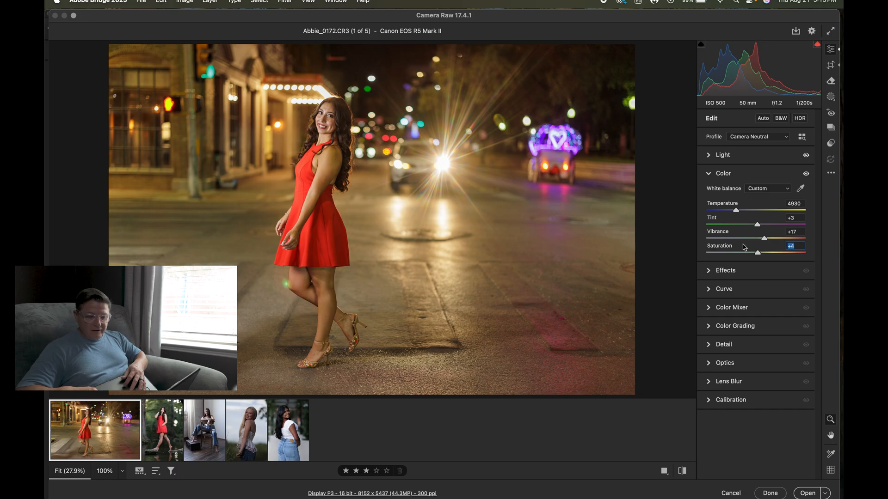
pyautogui.click(723, 173)
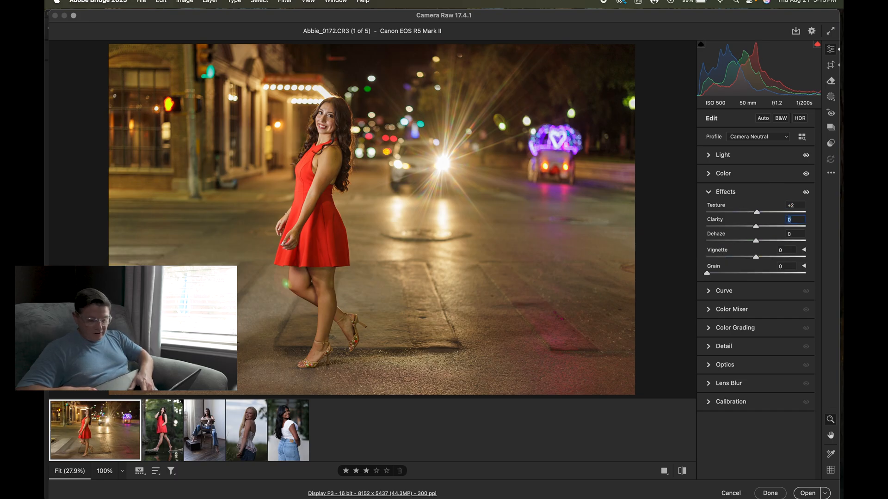
pyautogui.click(725, 192)
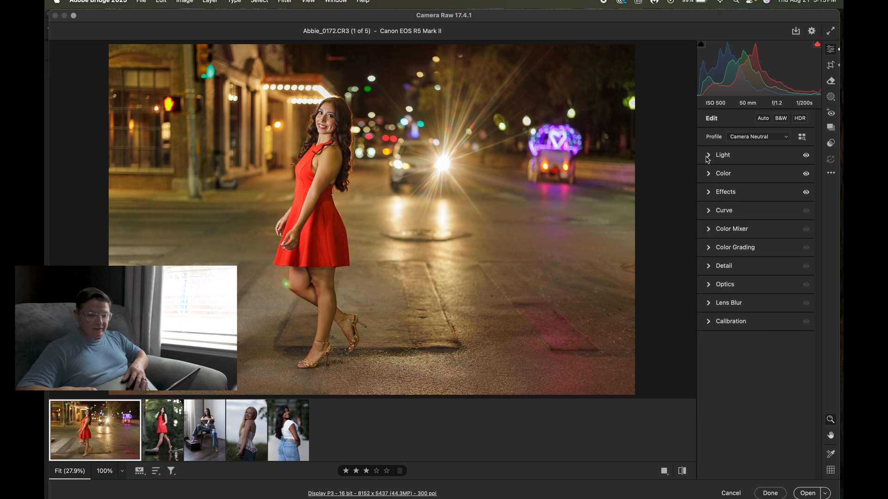
# Set exposure +0.31, highlights −53, shadows +48, whites +8, blacks −36, then move to the creek portrait
pyautogui.click(722, 156)
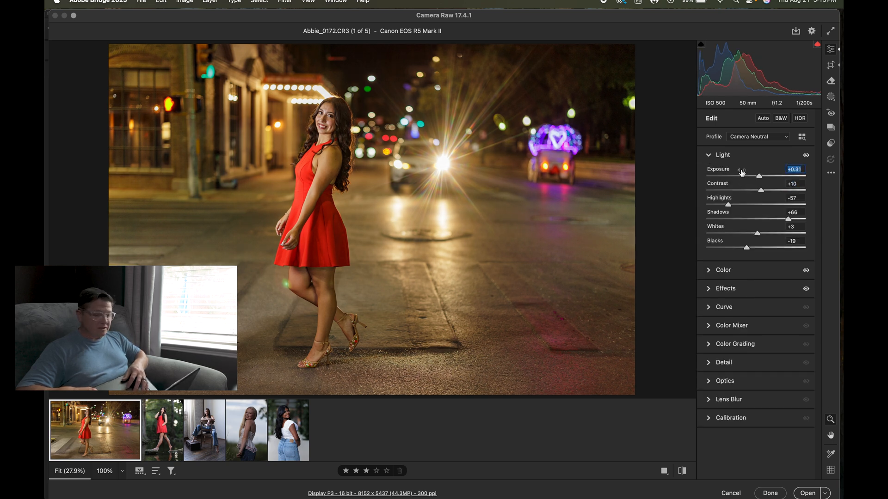
pyautogui.moveTo(751, 215)
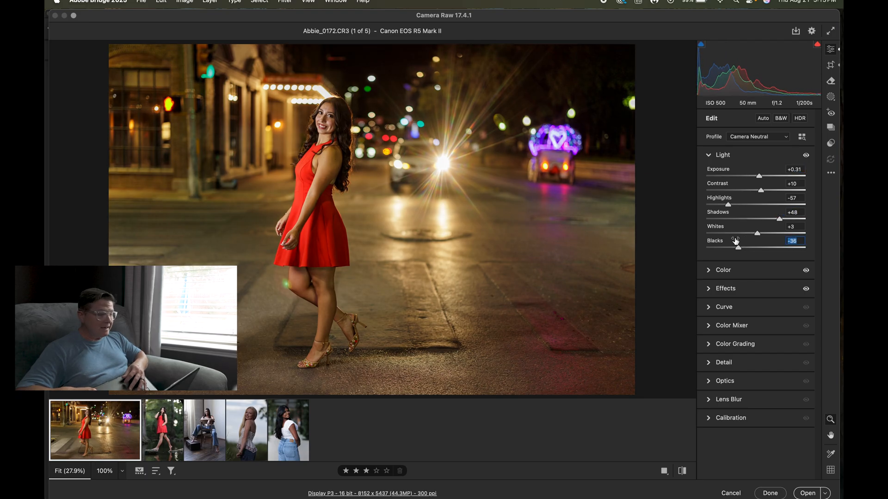
pyautogui.click(793, 226)
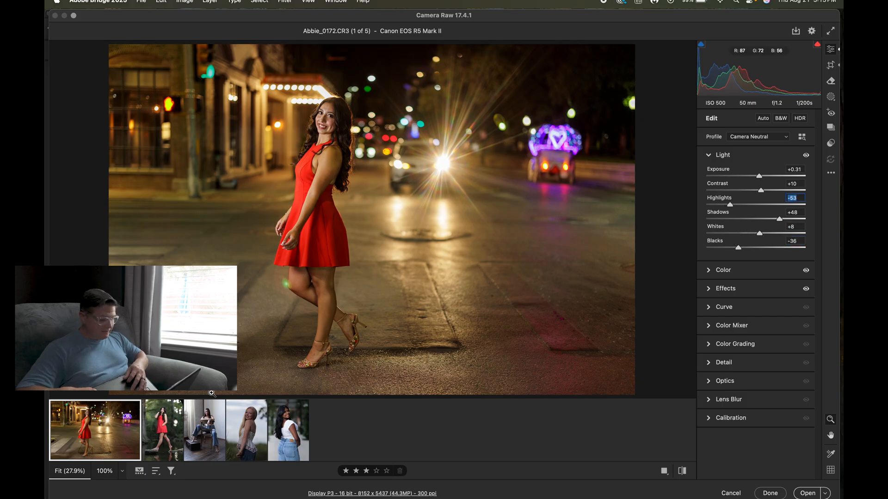
pyautogui.click(163, 430)
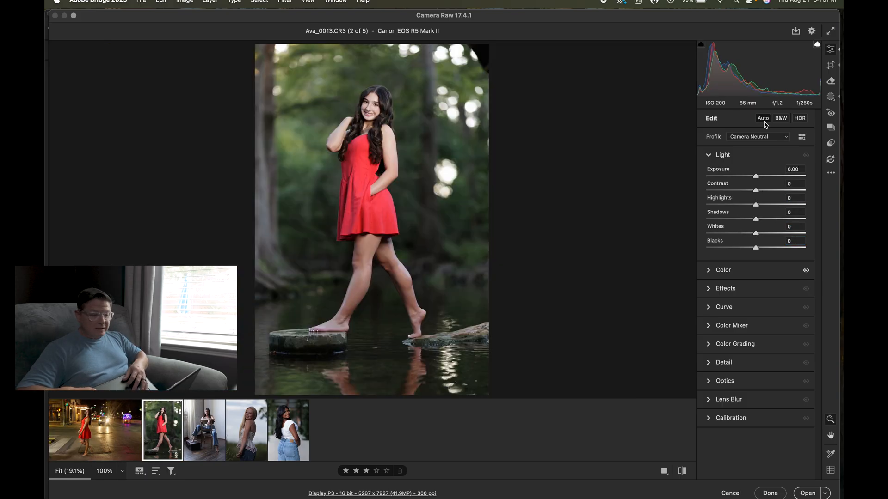
# Auto-tone the creek portrait, then set vibrance +17, saturation +3, texture +2 and clarity +5
pyautogui.click(763, 117)
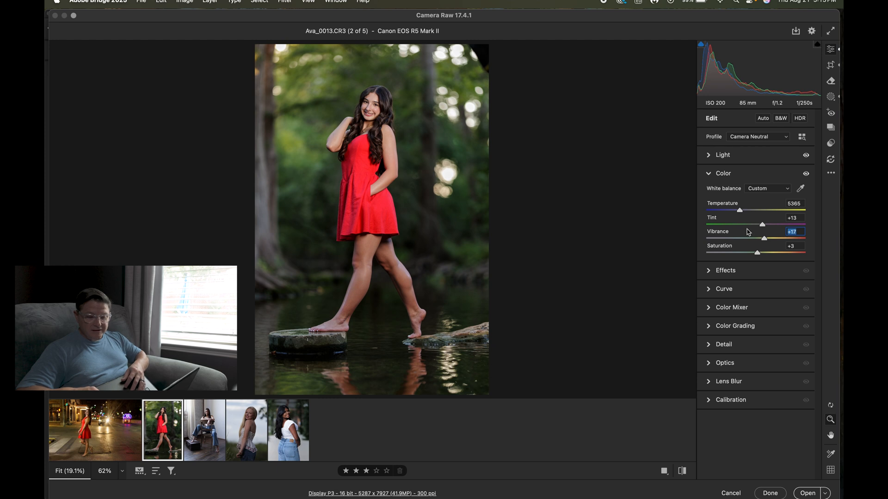
pyautogui.click(725, 270)
pyautogui.write('6')
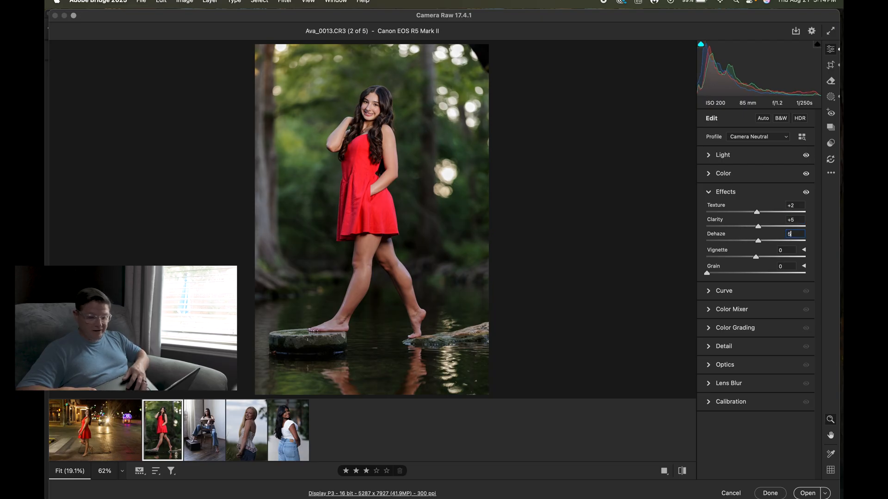
pyautogui.click(725, 192)
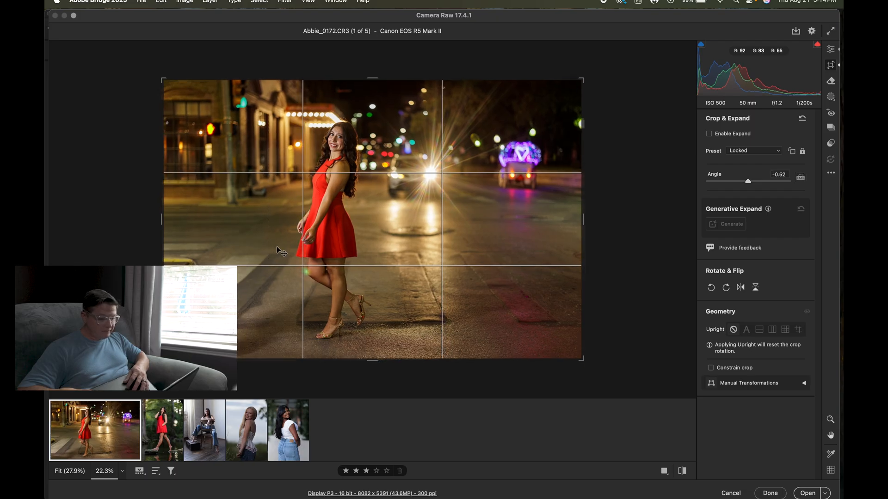
pyautogui.moveTo(397, 154)
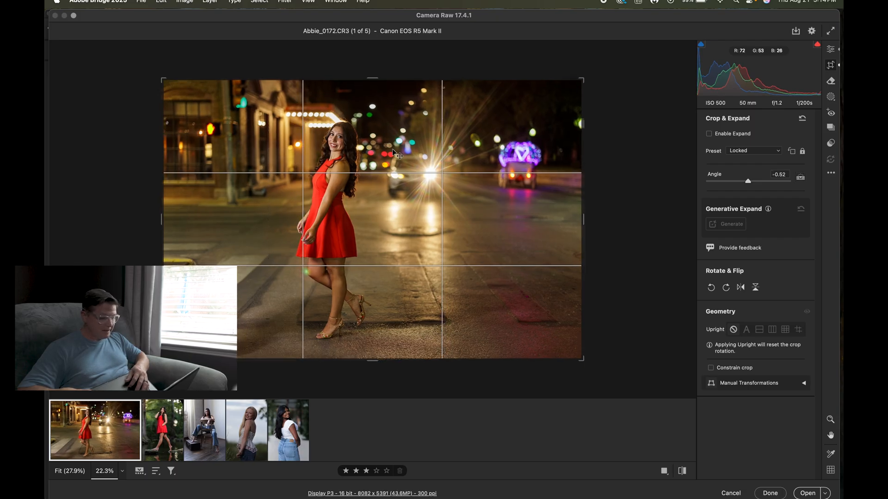
# Straighten the night portrait to −0.52°, then move past the creek shot to Bella's studio chair portrait
pyautogui.click(163, 430)
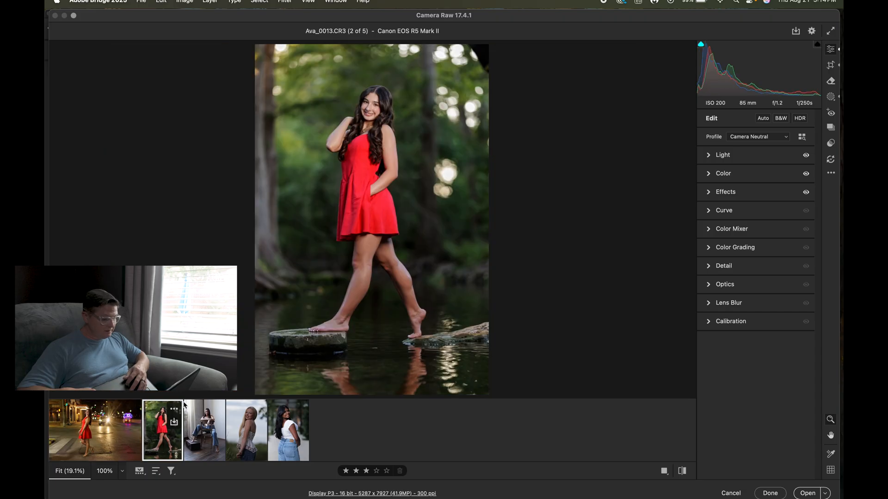
pyautogui.click(830, 65)
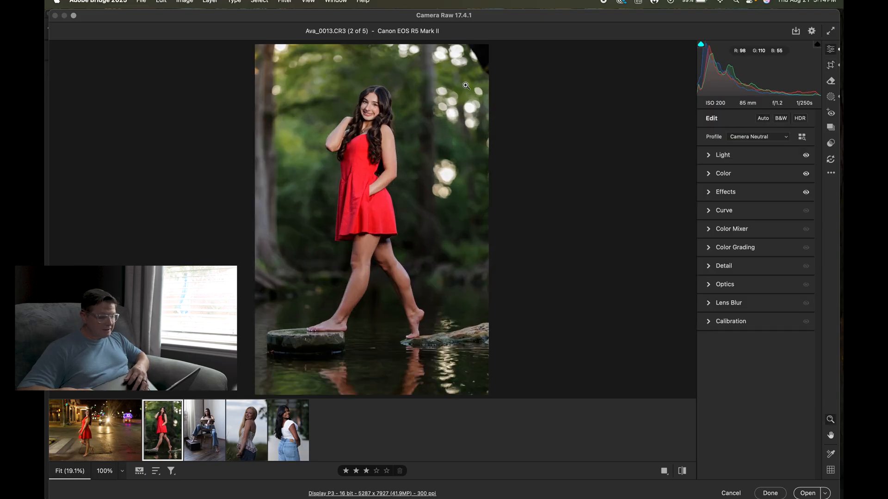
pyautogui.click(203, 430)
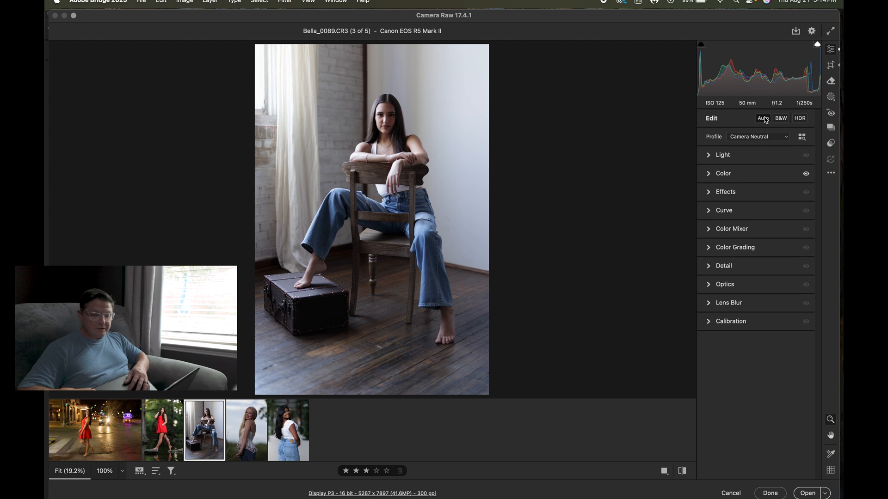
# Auto-correct Bella_0089 and set a custom white balance of temperature 5215, tint +14
pyautogui.click(763, 117)
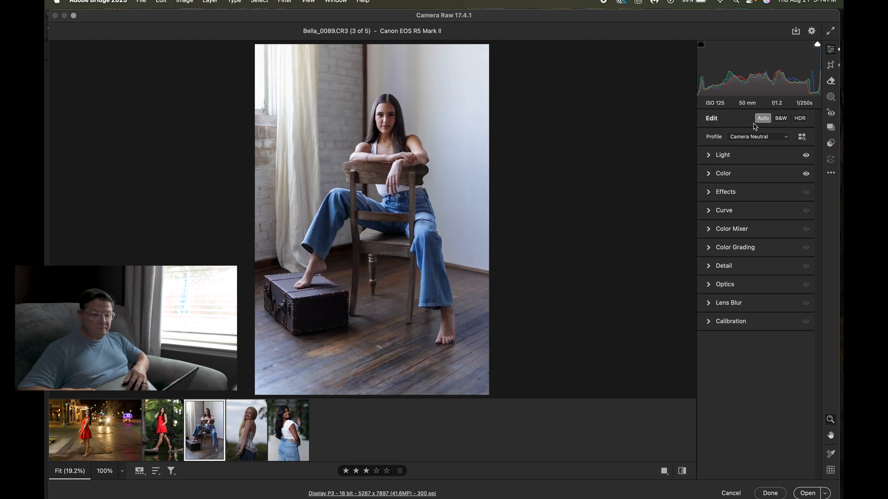
pyautogui.moveTo(442, 153)
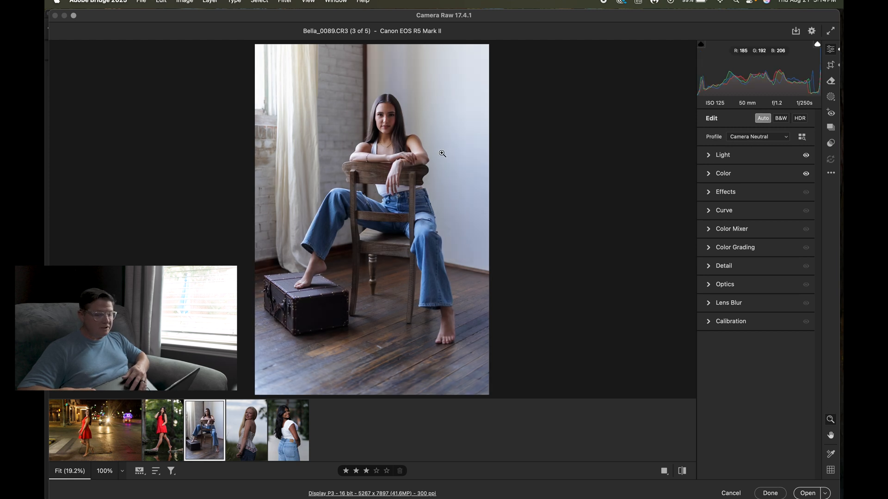
pyautogui.click(722, 154)
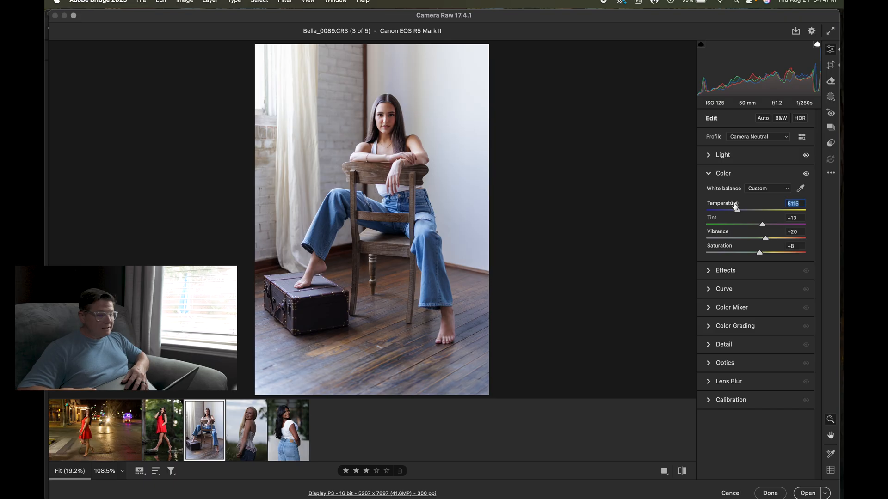
pyautogui.click(793, 218)
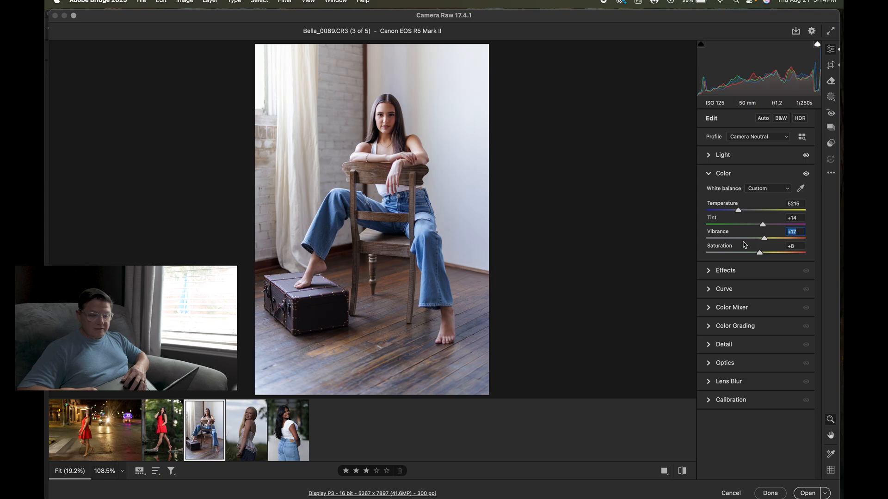
# Set vibrance +17, texture +2, clarity +5 and dehaze 5, then move on to Emmy_0094
pyautogui.click(725, 270)
pyautogui.write('5')
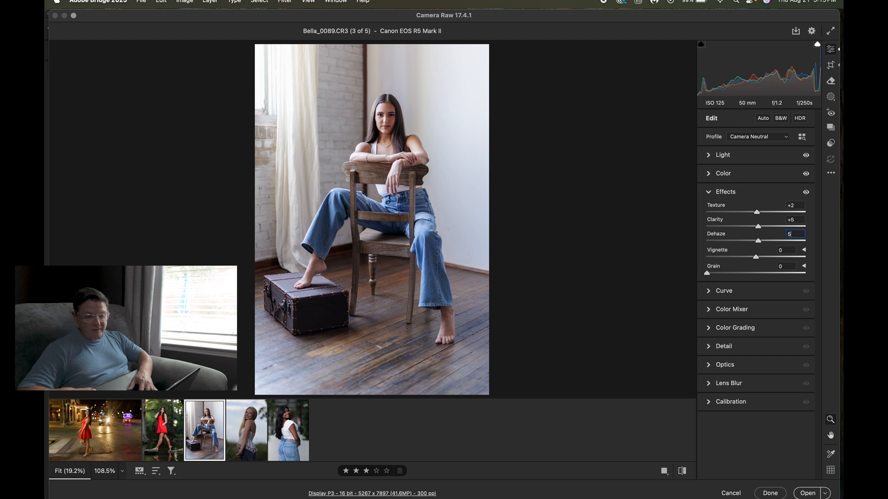
pyautogui.click(725, 191)
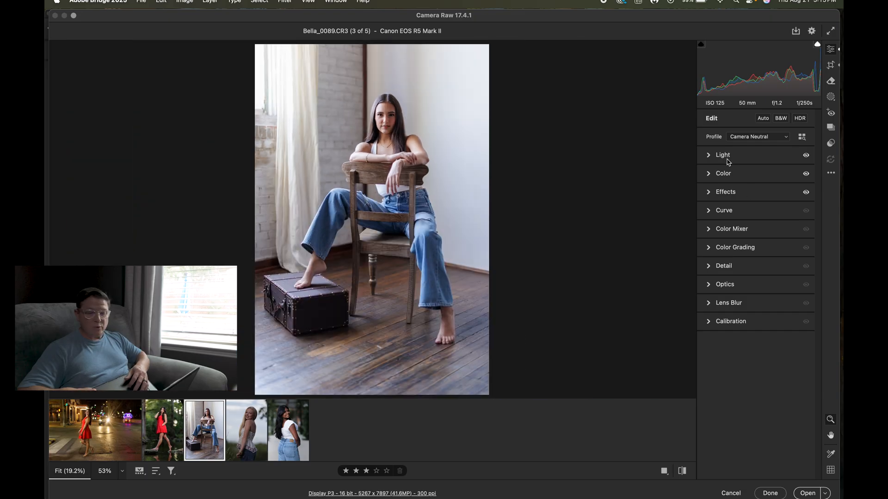
pyautogui.moveTo(641, 155)
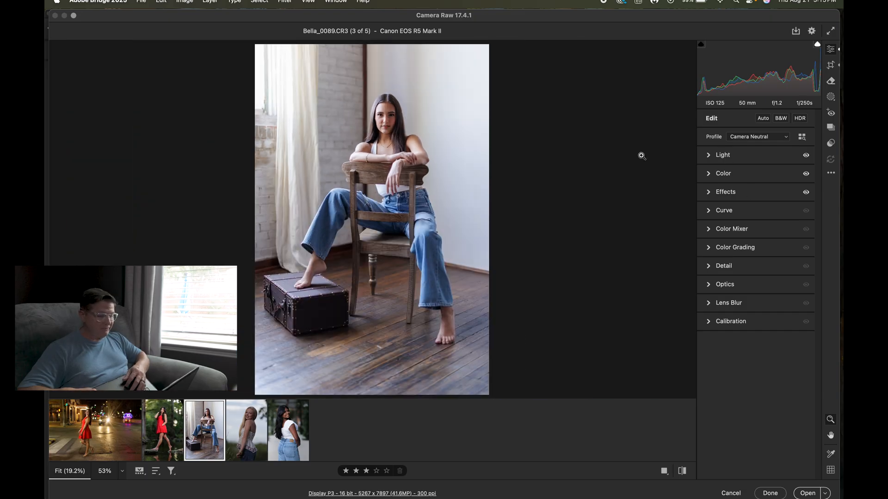
pyautogui.click(722, 154)
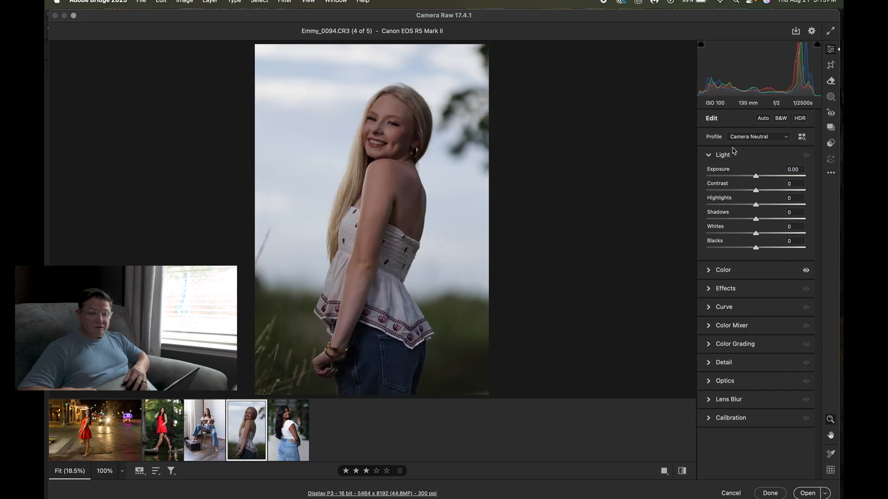
# Brighten Emmy_0094 with exposure +0.74, highlights −73 and slight contrast and shadows tweaks
pyautogui.click(763, 117)
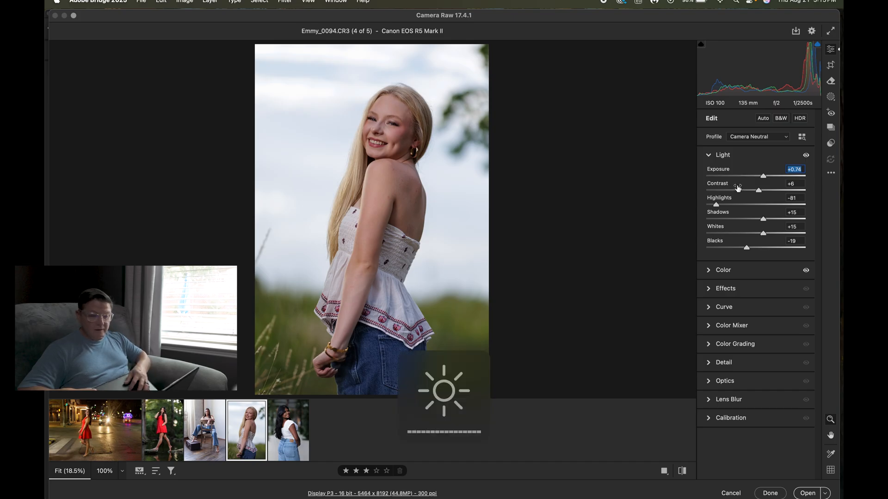
pyautogui.click(793, 184)
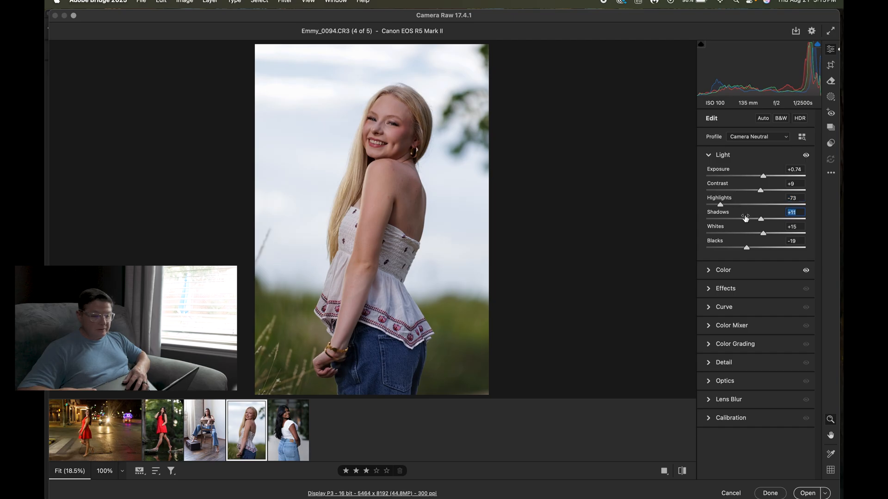
pyautogui.doubleClick(792, 241)
pyautogui.write('5')
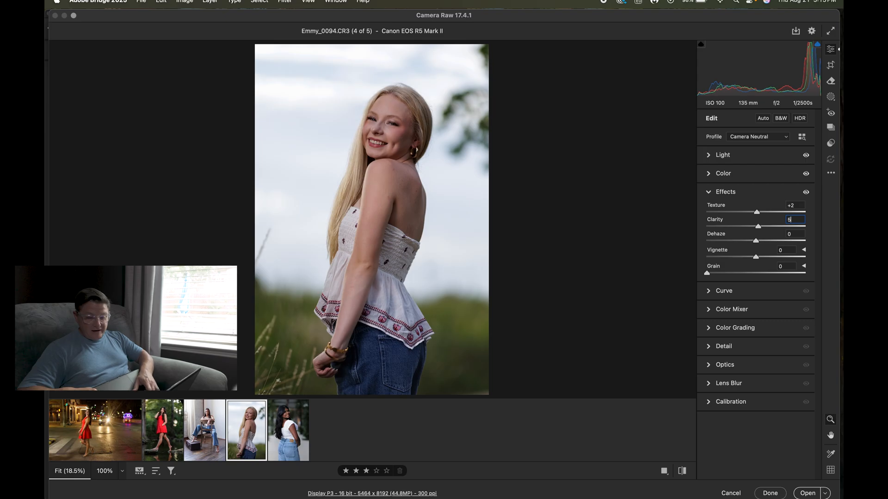
# Set texture +2 and clarity +5 on Emmy, then move on to the last portrait, Nutha_0008
pyautogui.click(725, 191)
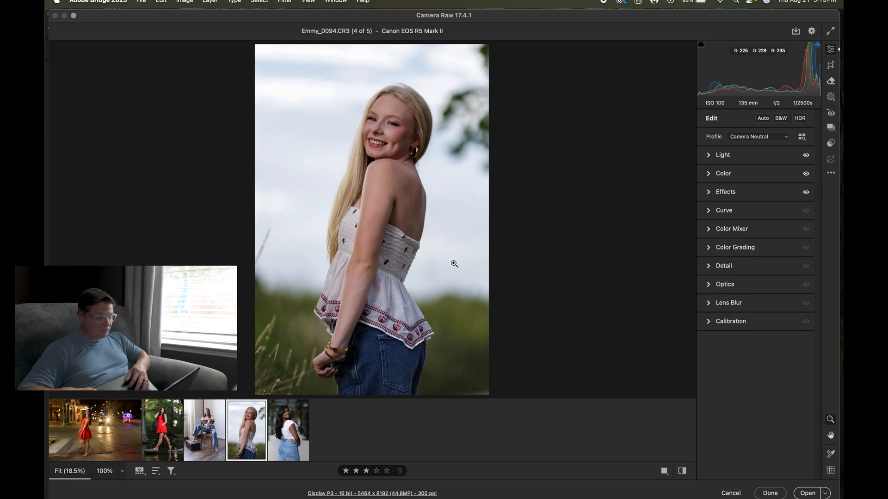
pyautogui.click(288, 430)
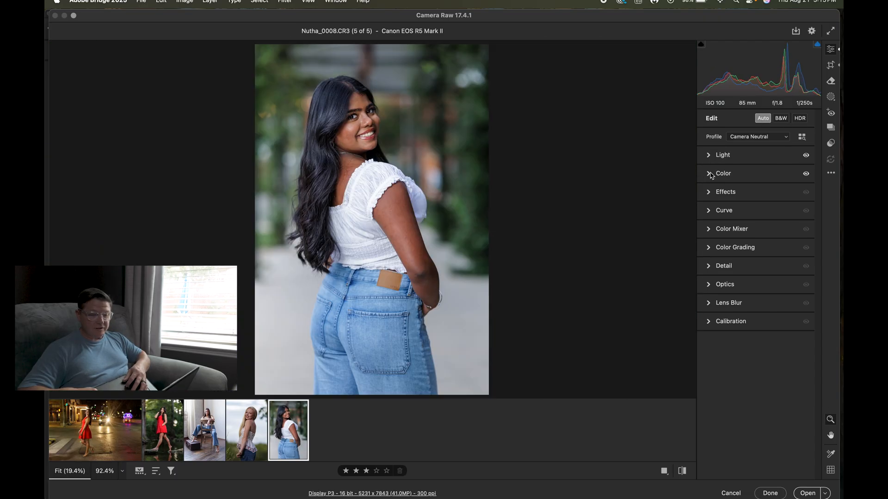
pyautogui.click(723, 155)
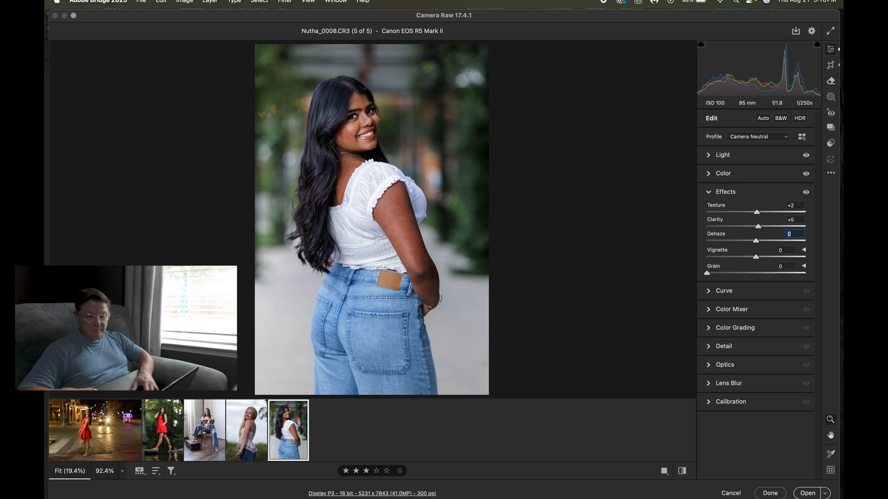
# Give Nutha_0008 texture +2 and clarity +5 and close Camera Raw with Done
pyautogui.click(725, 192)
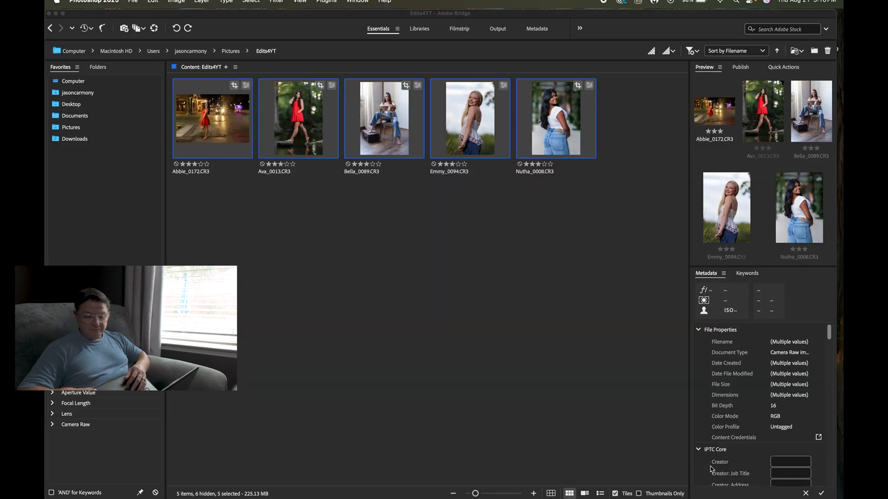
pyautogui.moveTo(546, 307)
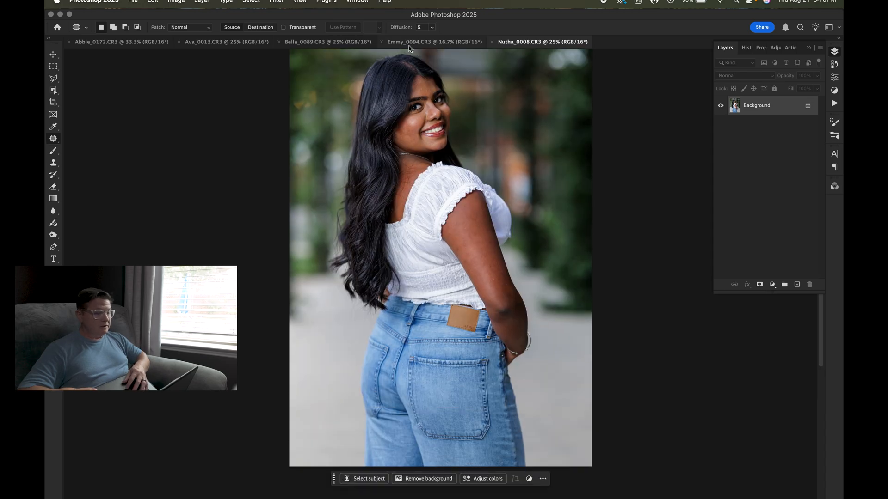
# In Emmy's document, paint on the Eyes layer, then lasso cheek blemishes on the Background layer
pyautogui.click(434, 42)
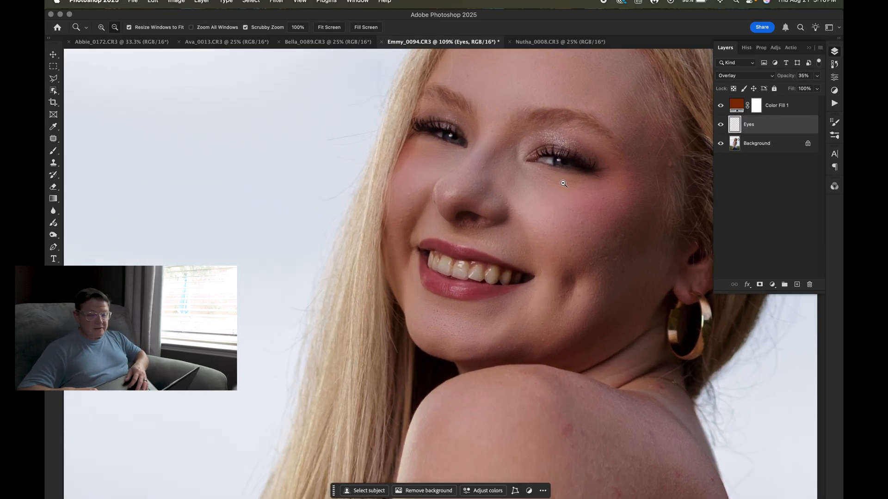
pyautogui.click(53, 150)
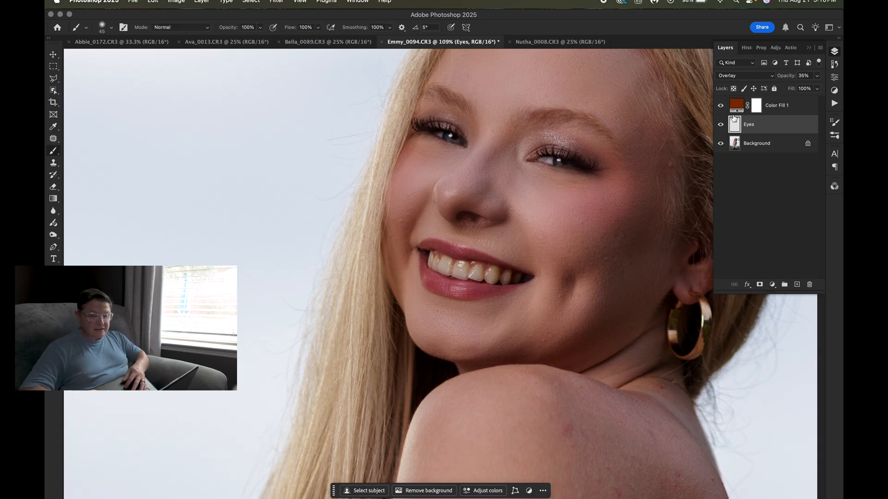
pyautogui.click(756, 142)
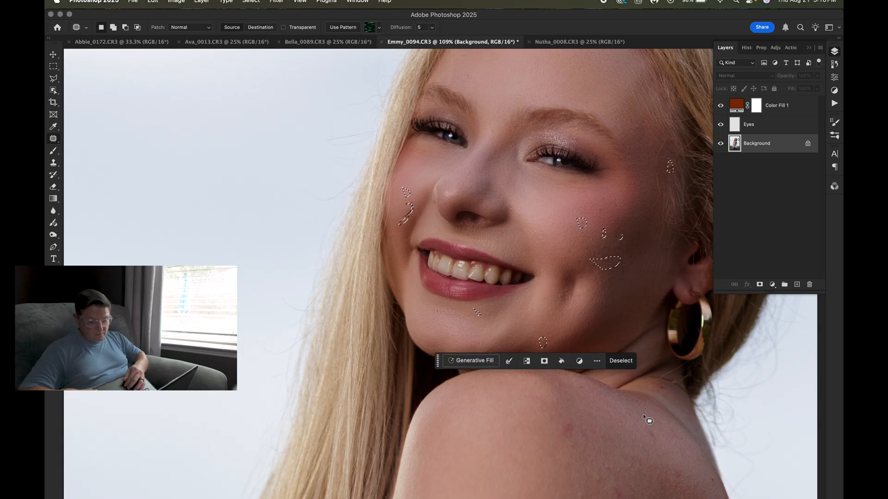
# Replace the selected face and shoulder blemishes with Content-Aware Fill and deselect
pyautogui.scroll(-3)
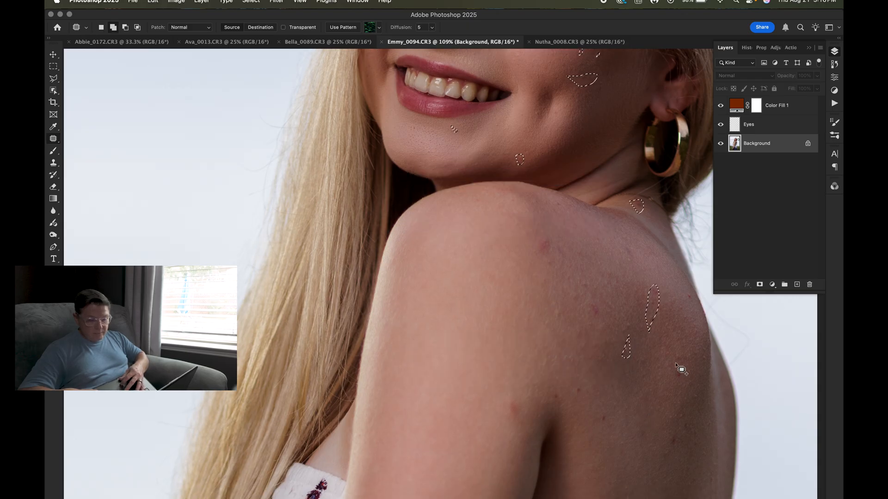
pyautogui.click(561, 398)
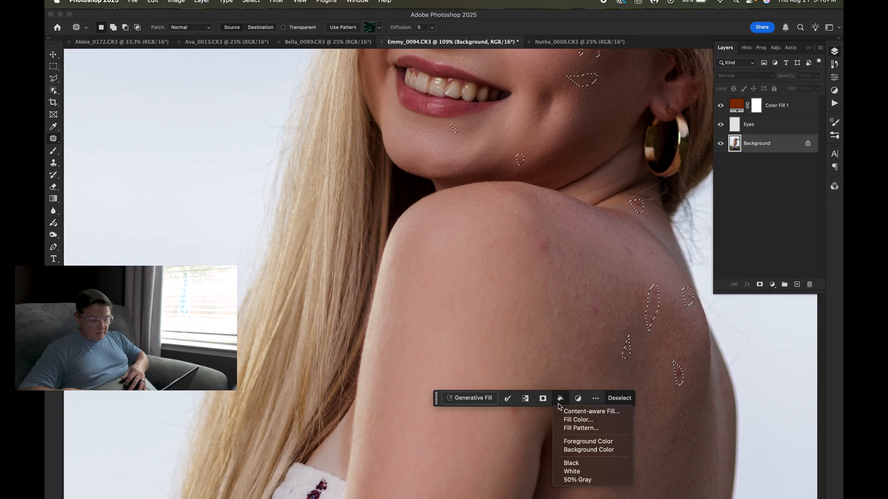
pyautogui.click(591, 411)
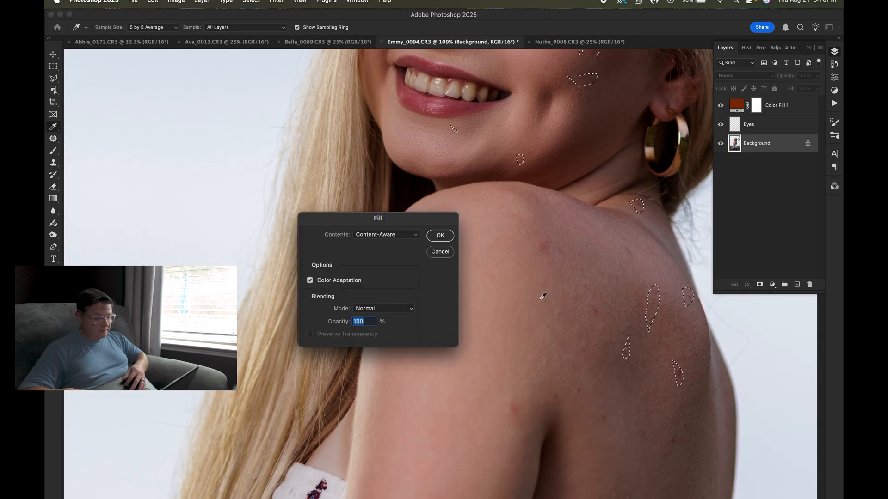
pyautogui.click(440, 236)
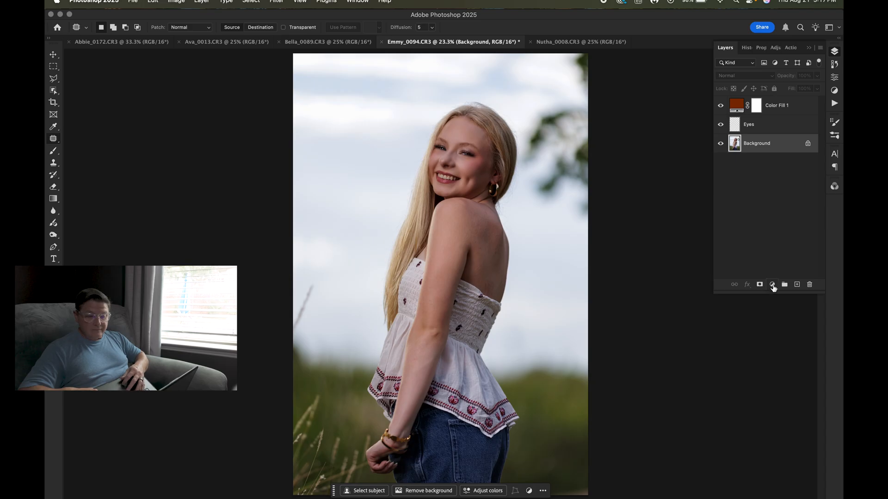
# Add a Curves adjustment layer with a custom curve to Emmy_0094, then switch to Bella's chair portrait
pyautogui.click(772, 284)
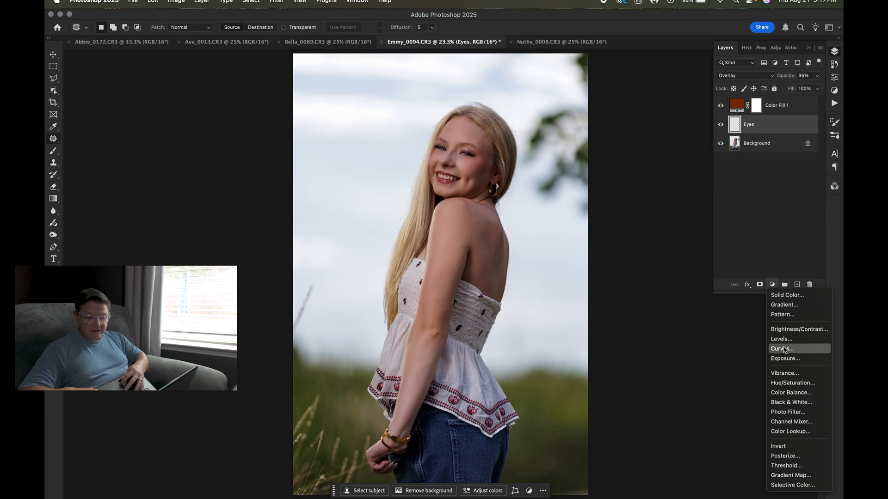
pyautogui.click(781, 349)
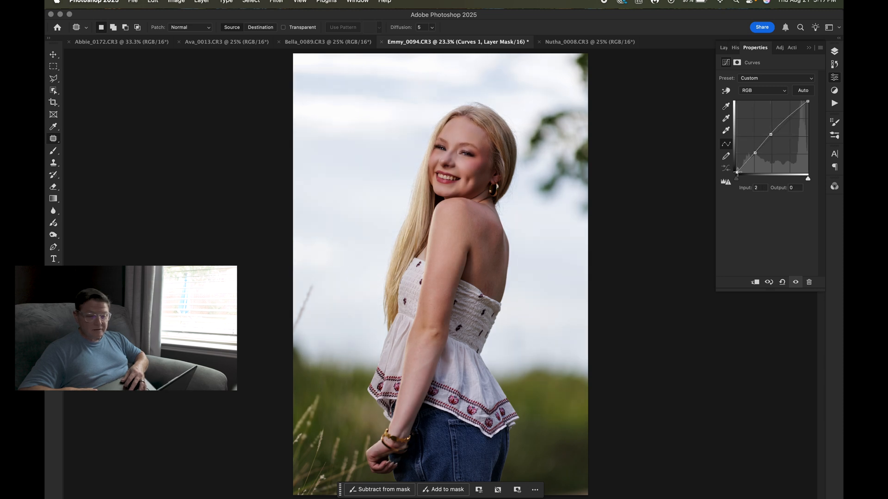
pyautogui.click(725, 47)
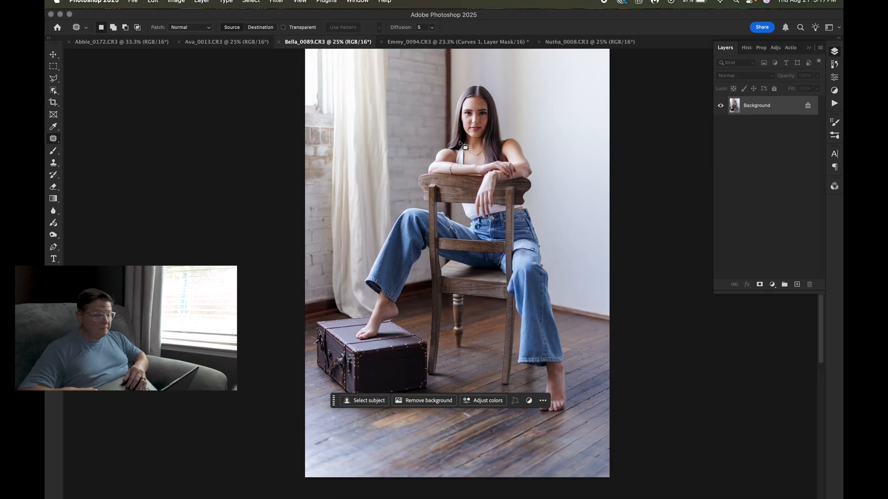
# Switch to the red-dress portrait and blend its dark top-right corner into the foliage with Content-Aware fill
pyautogui.click(224, 42)
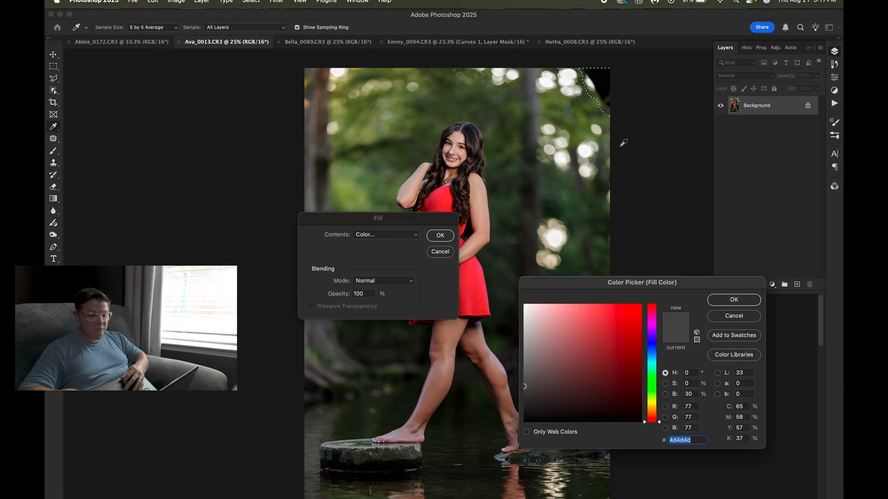
pyautogui.click(385, 234)
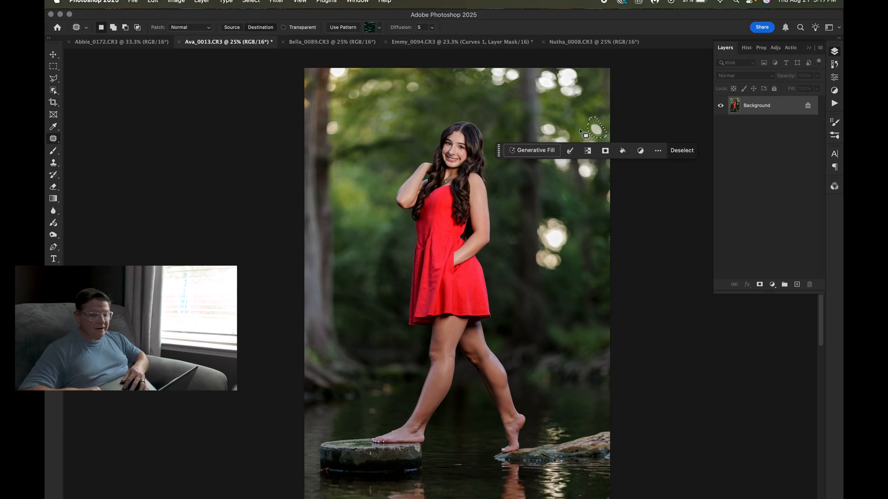
pyautogui.click(682, 150)
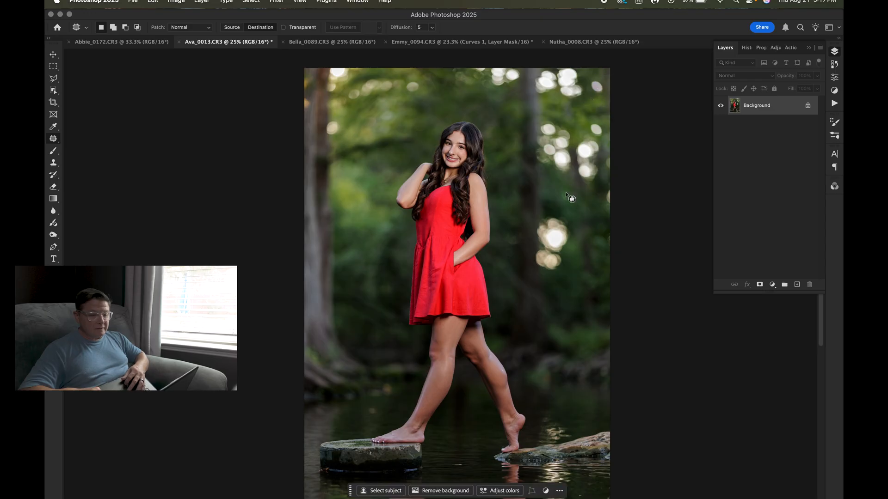
pyautogui.moveTo(760, 131)
pyautogui.write('Eyes')
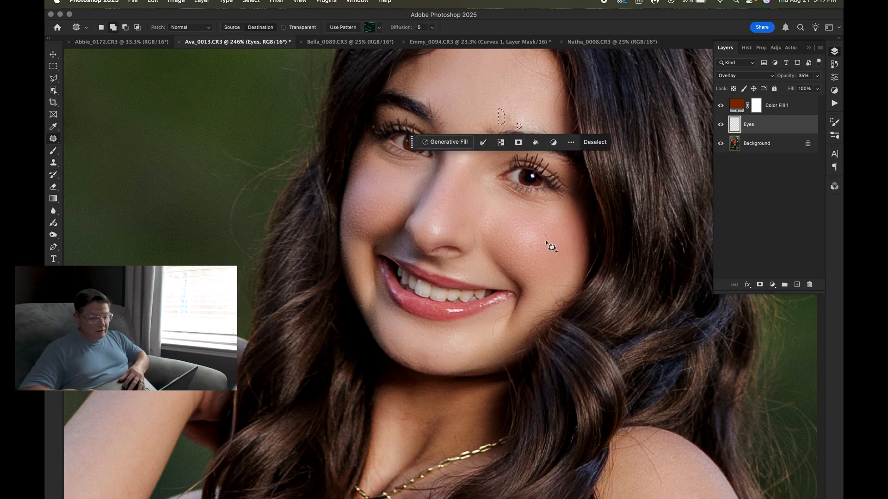
# Zoom in and outline blemishes on the forehead, chin and legs with the Patch tool
pyautogui.scroll(-3)
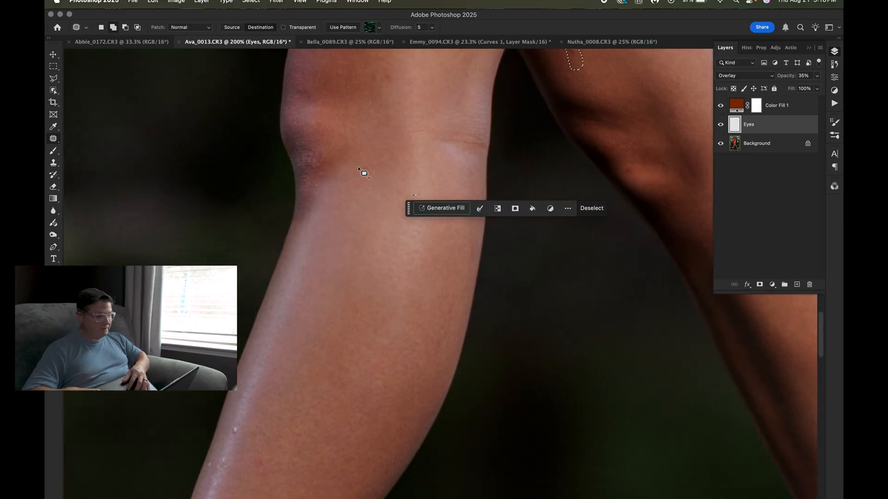
pyautogui.scroll(-3)
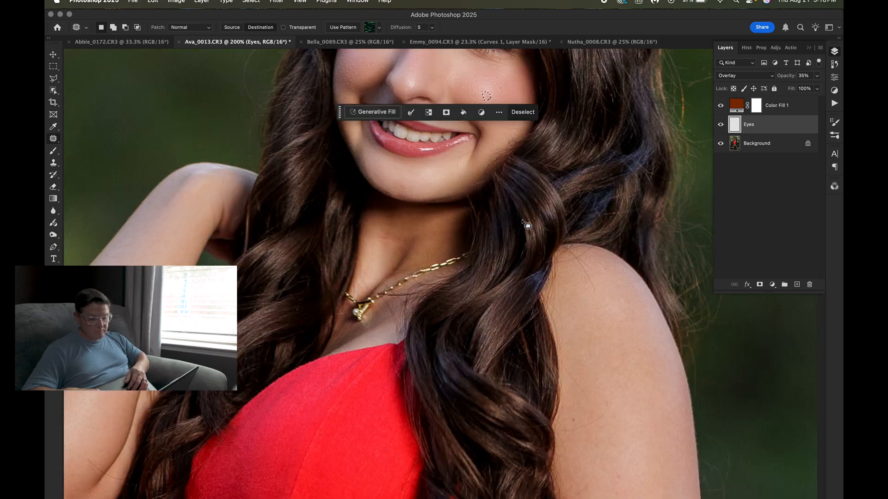
pyautogui.scroll(-3)
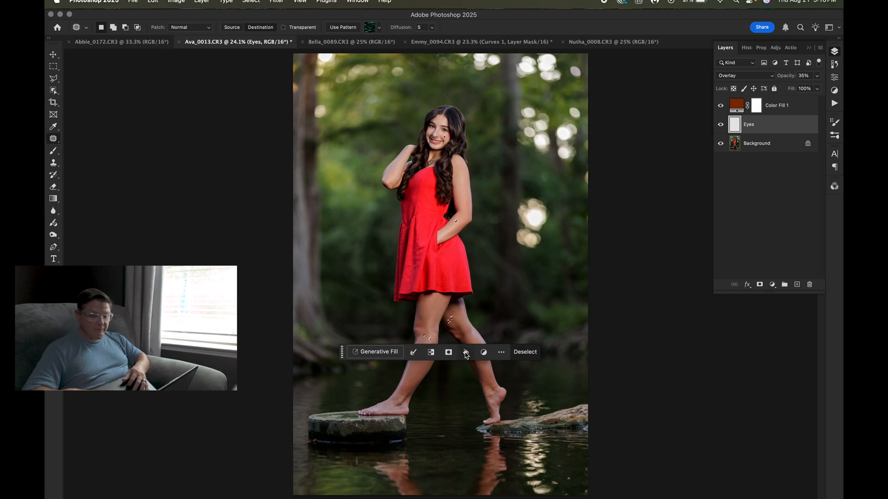
# Content-Aware fill the outlined blemishes on the Background layer and patch the forehead
pyautogui.click(755, 142)
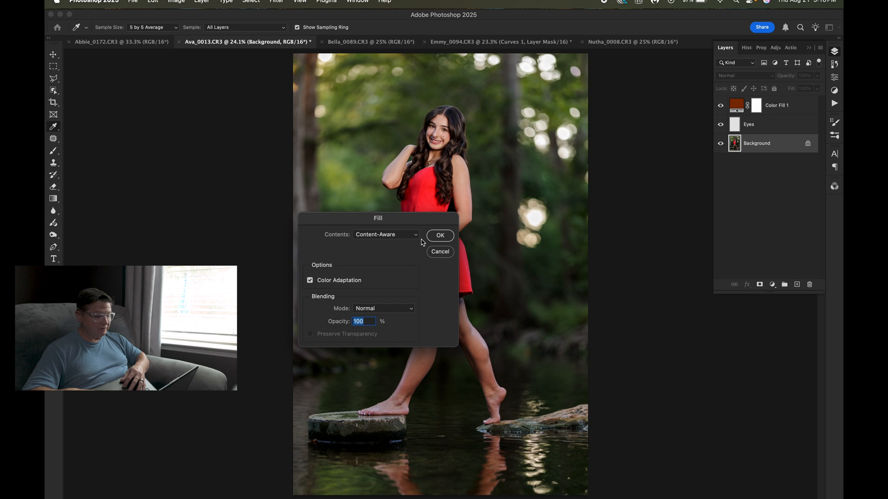
pyautogui.click(440, 235)
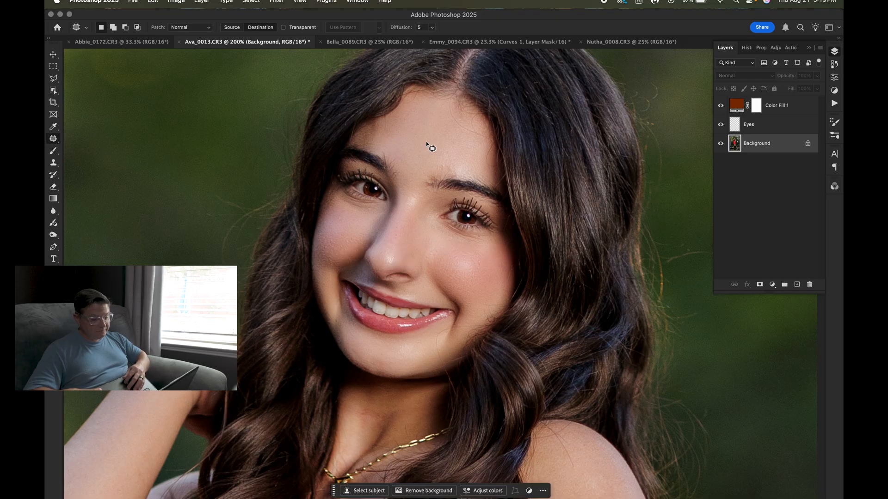
pyautogui.moveTo(442, 184)
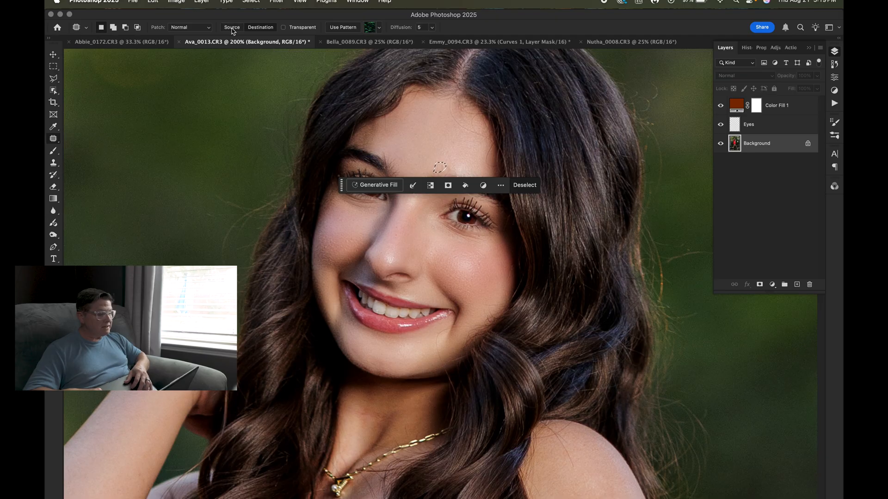
pyautogui.click(524, 185)
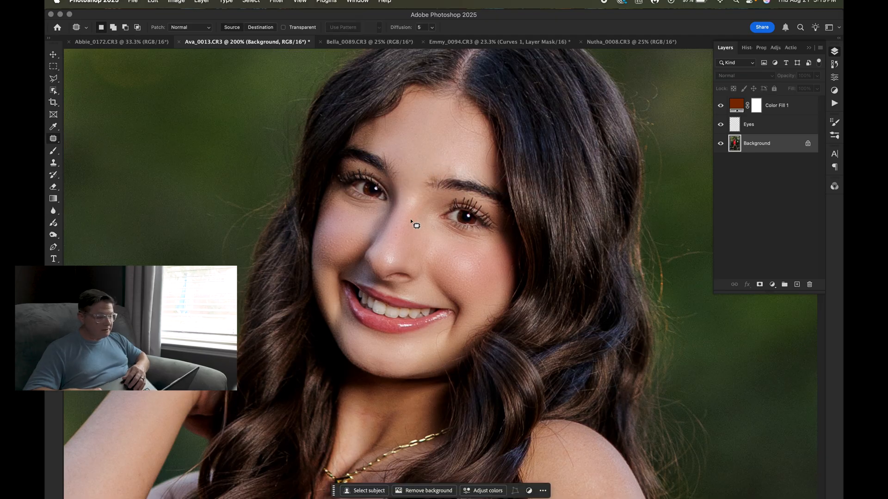
pyautogui.scroll(-3)
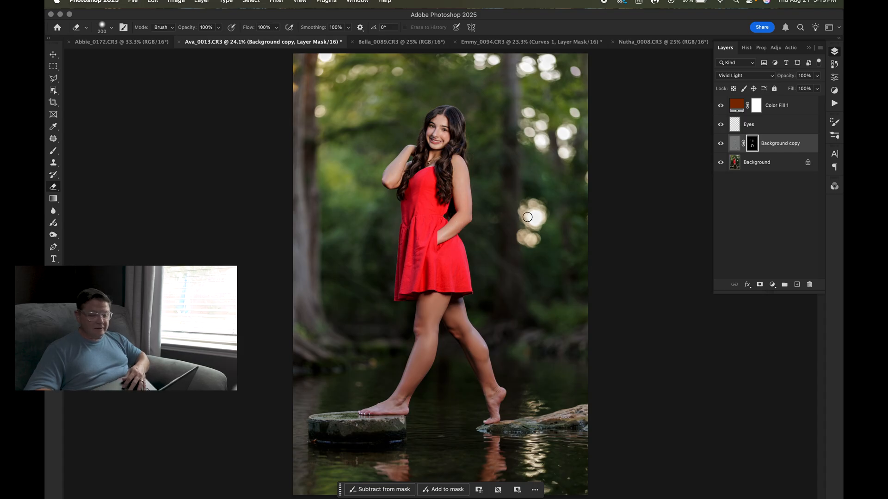
# Lower the Vivid Light copy to 53% opacity and merge Eyes through Background into one layer
pyautogui.tripleClick(804, 75)
pyautogui.write('53')
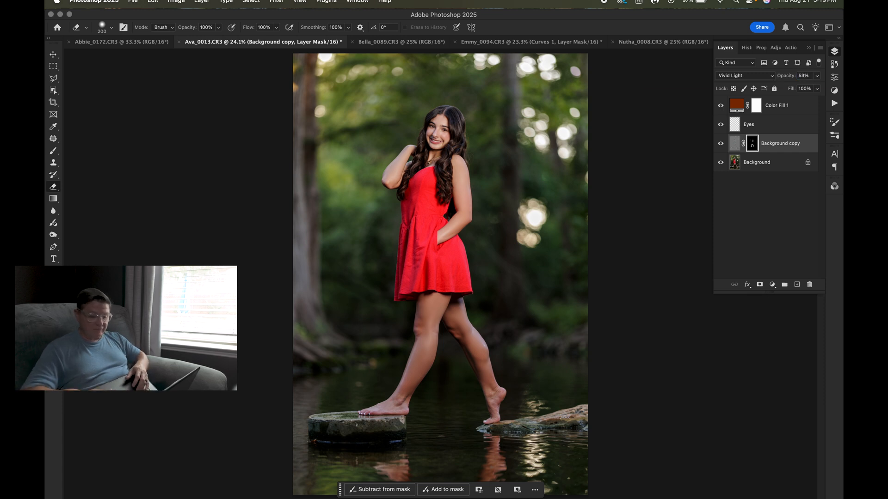
pyautogui.click(748, 124)
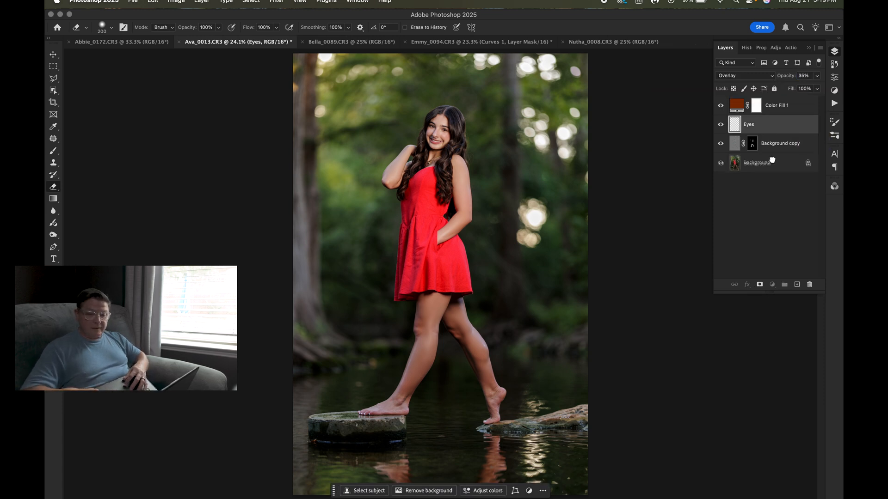
pyautogui.click(756, 163)
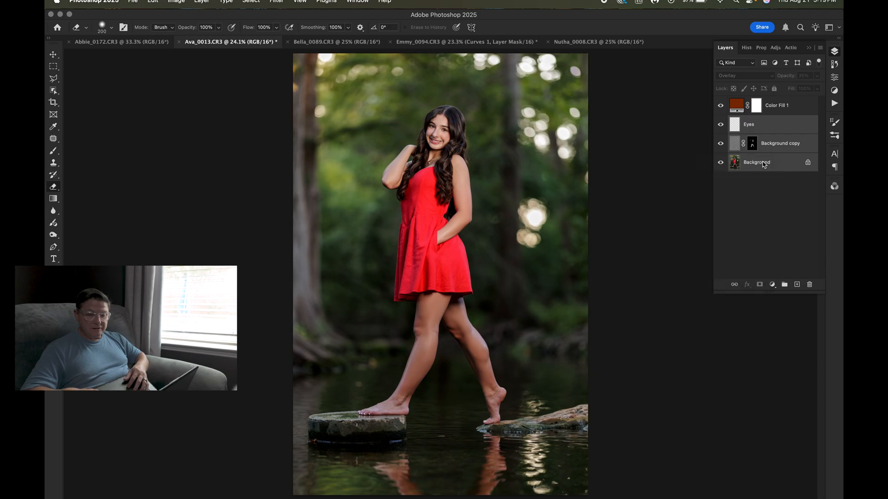
pyautogui.click(761, 284)
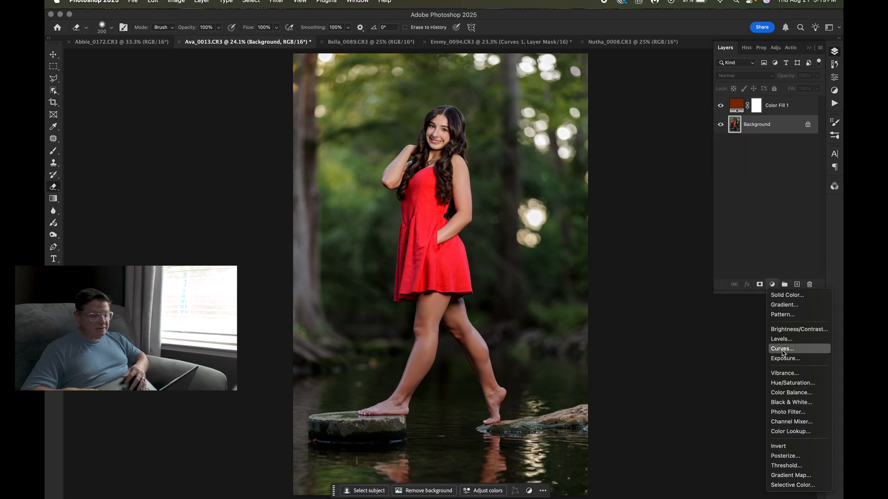
# Add a Curves adjustment layer with a gently lifted custom tone curve above the Background
pyautogui.click(783, 348)
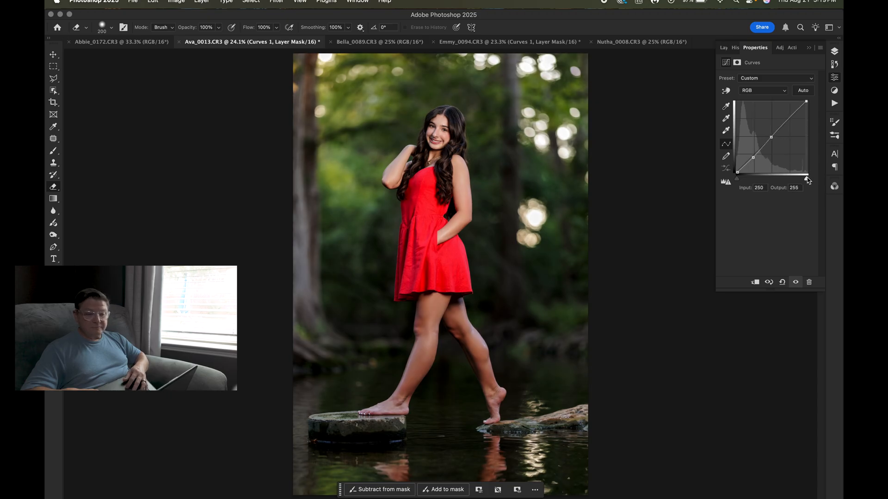
pyautogui.click(725, 48)
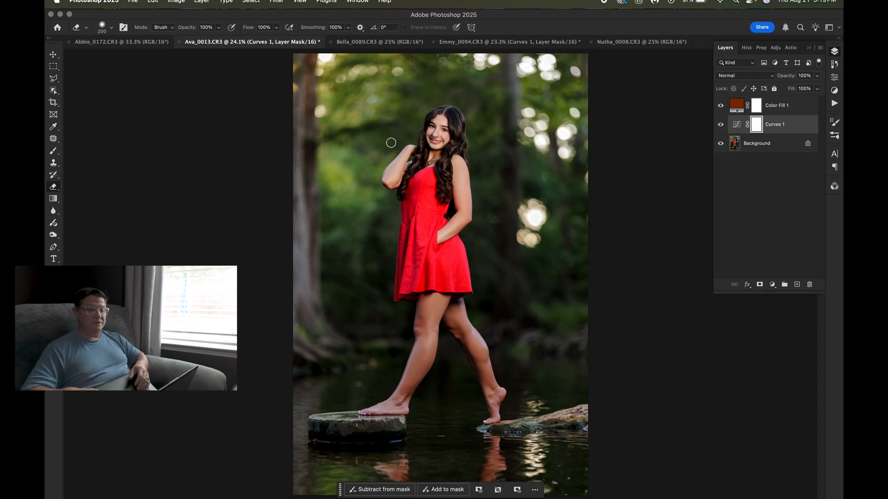